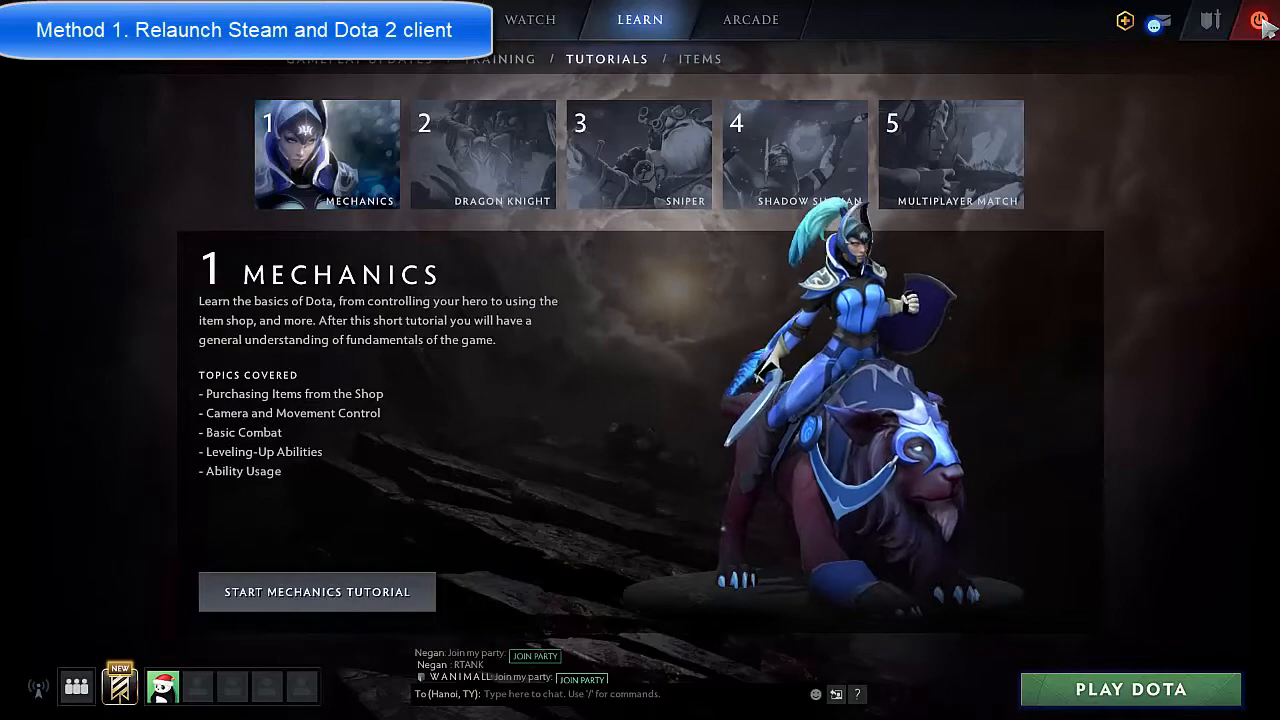
- Quit the Dota 2 client and return to its Steam library page
{"action": "left_click", "coordinate": [1260, 20]}
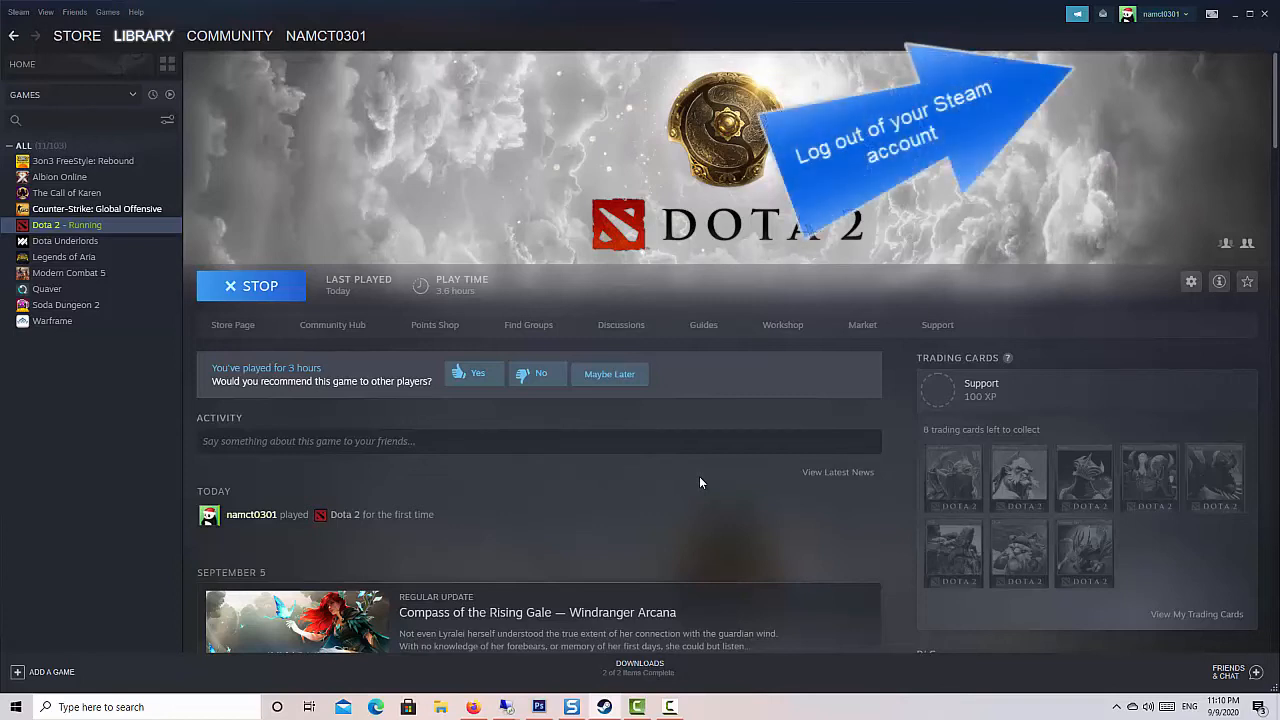
- Log out of the Steam account via the account dropdown and confirm LOGOUT
{"action": "left_click", "coordinate": [1160, 12]}
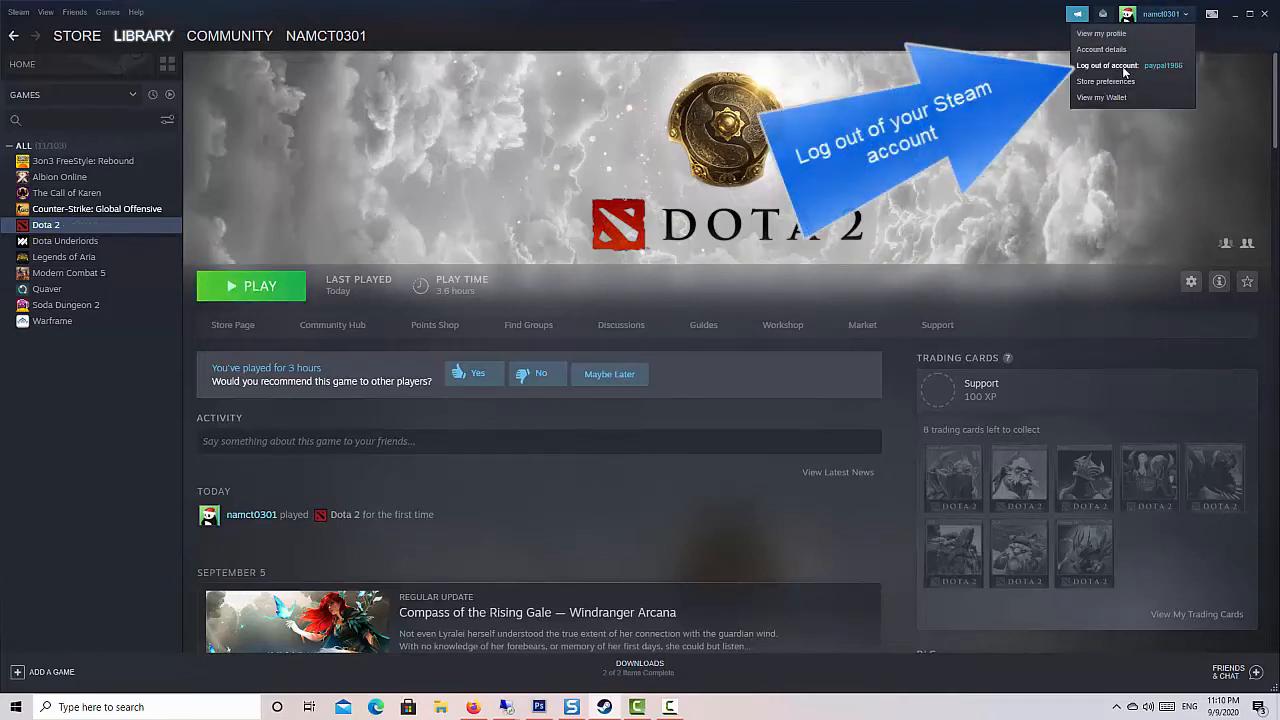
{"action": "left_click", "coordinate": [1108, 64]}
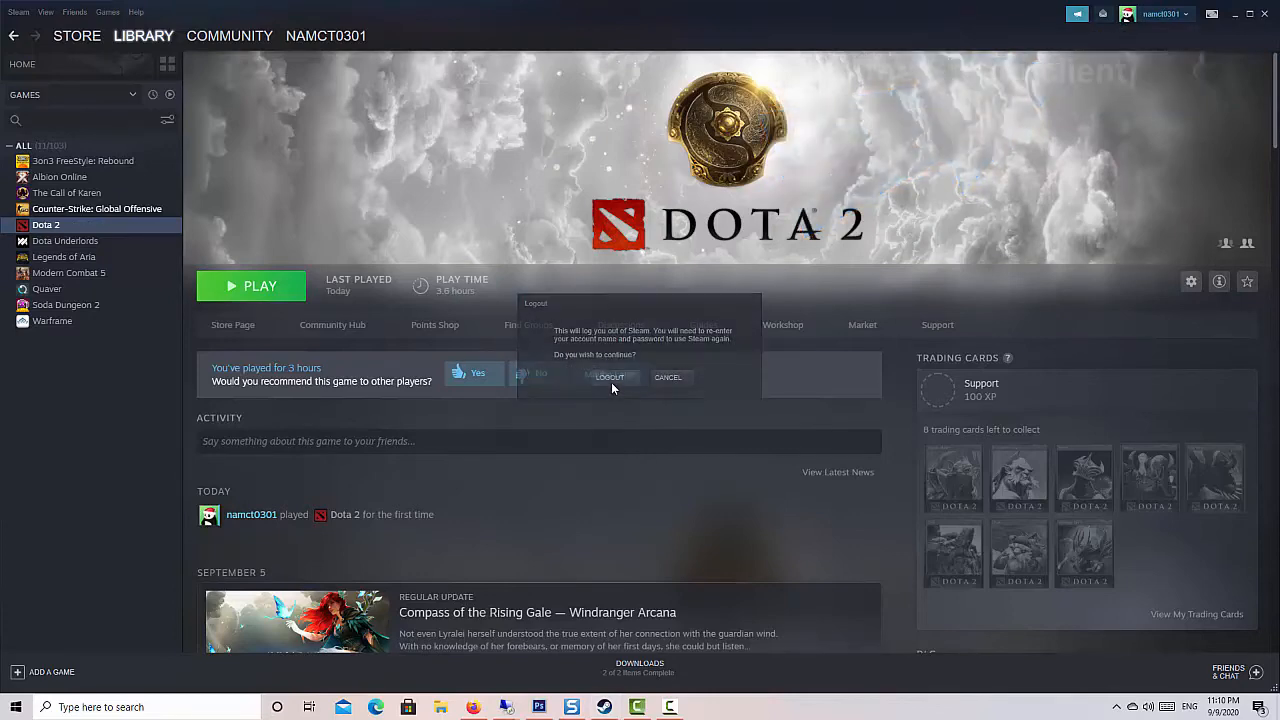
{"action": "left_click", "coordinate": [608, 376]}
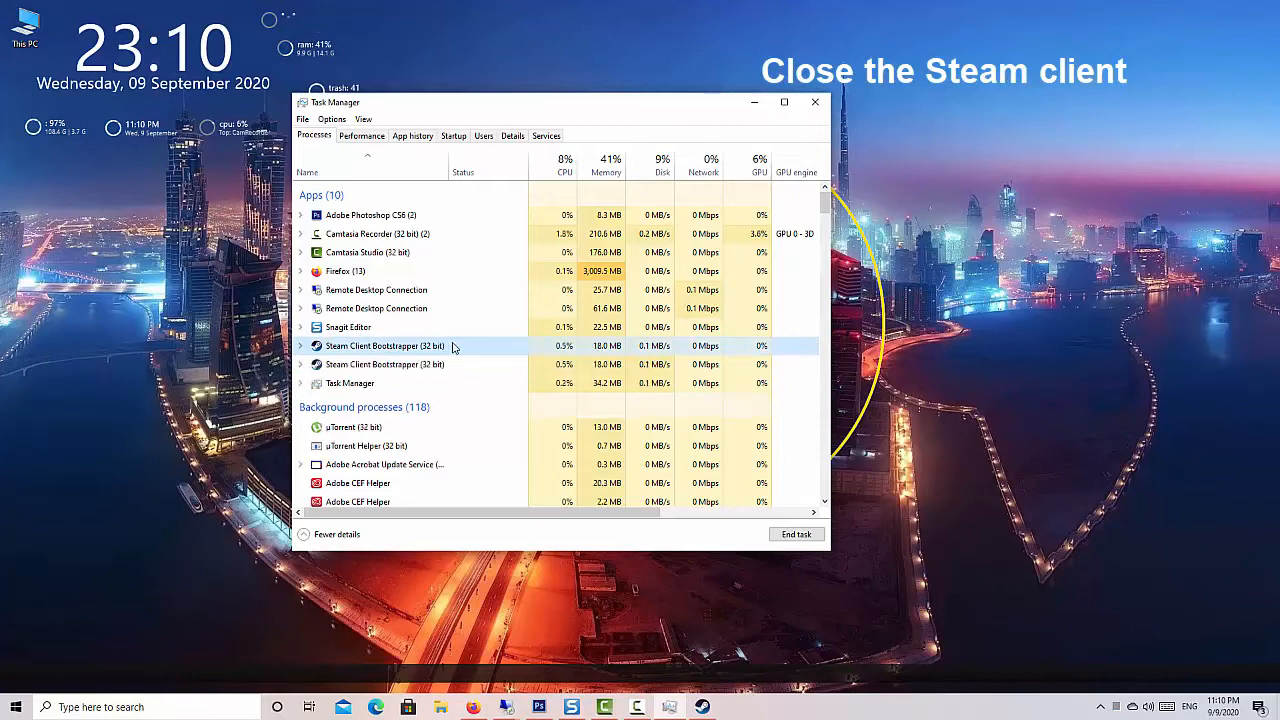
- End the Steam Client Bootstrapper process from the Processes list
{"action": "right_click", "coordinate": [384, 346]}
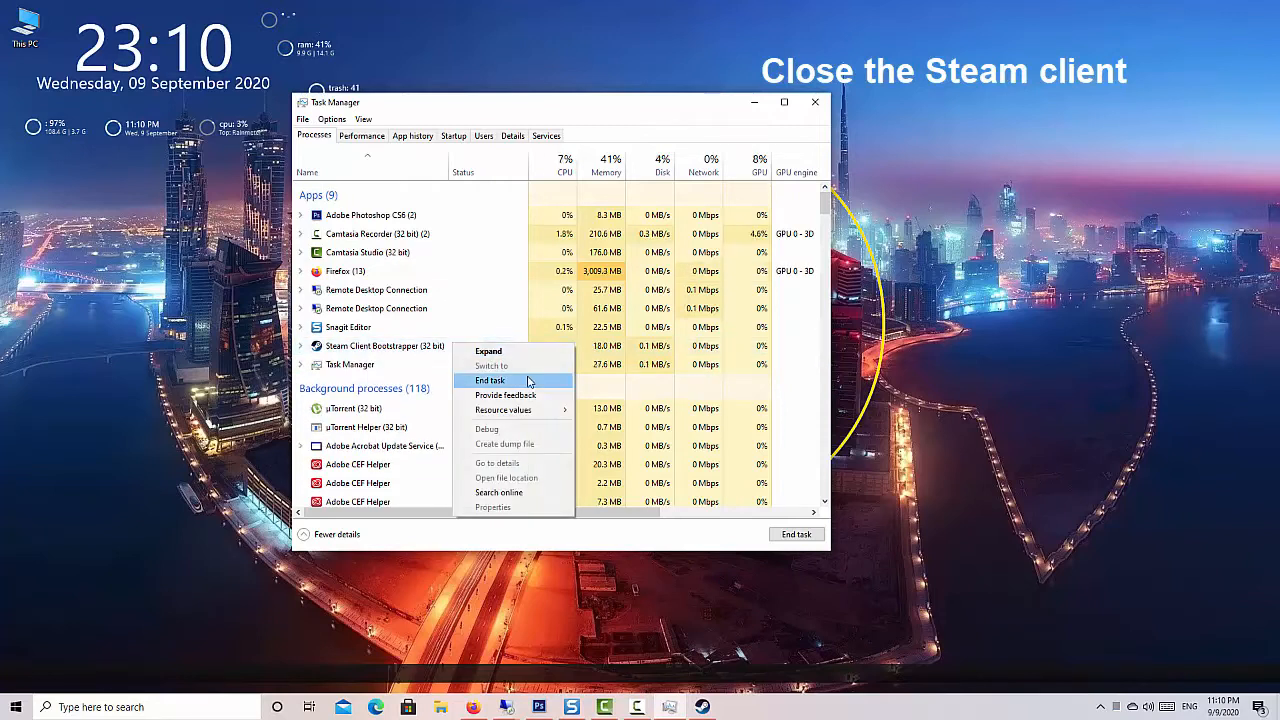
{"action": "left_click", "coordinate": [488, 380]}
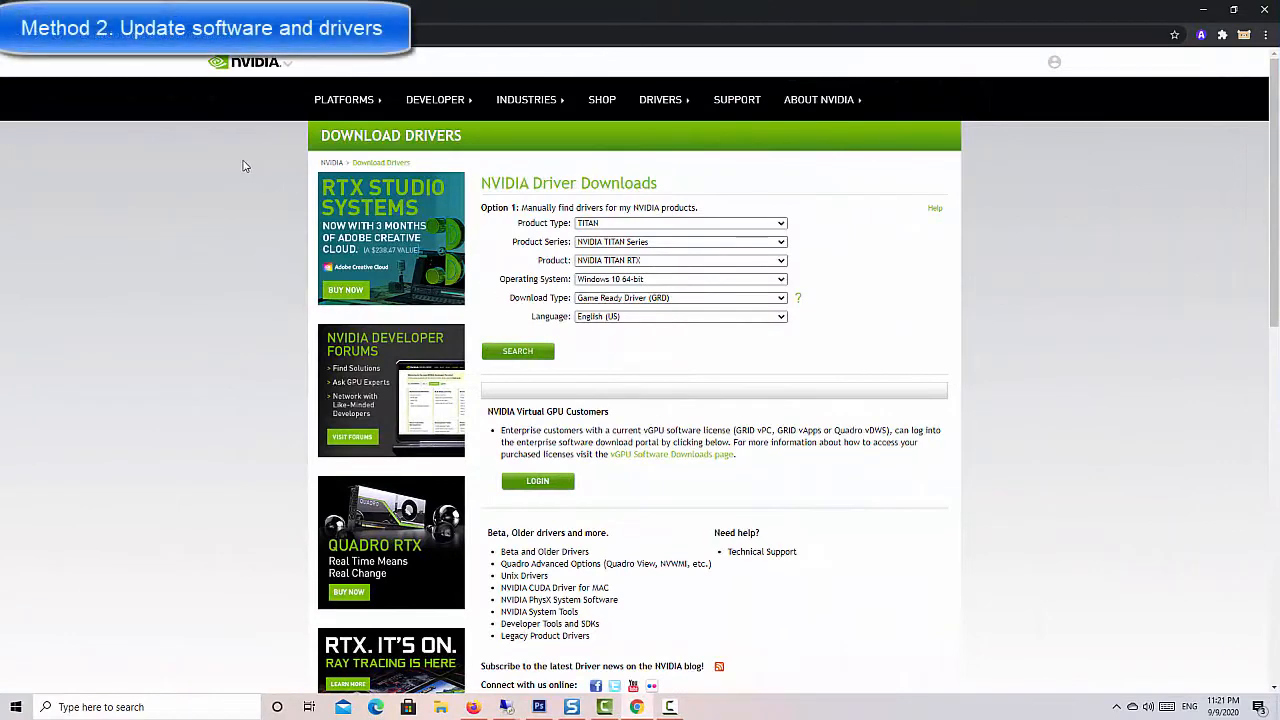
{"action": "mouse_move", "coordinate": [830, 244]}
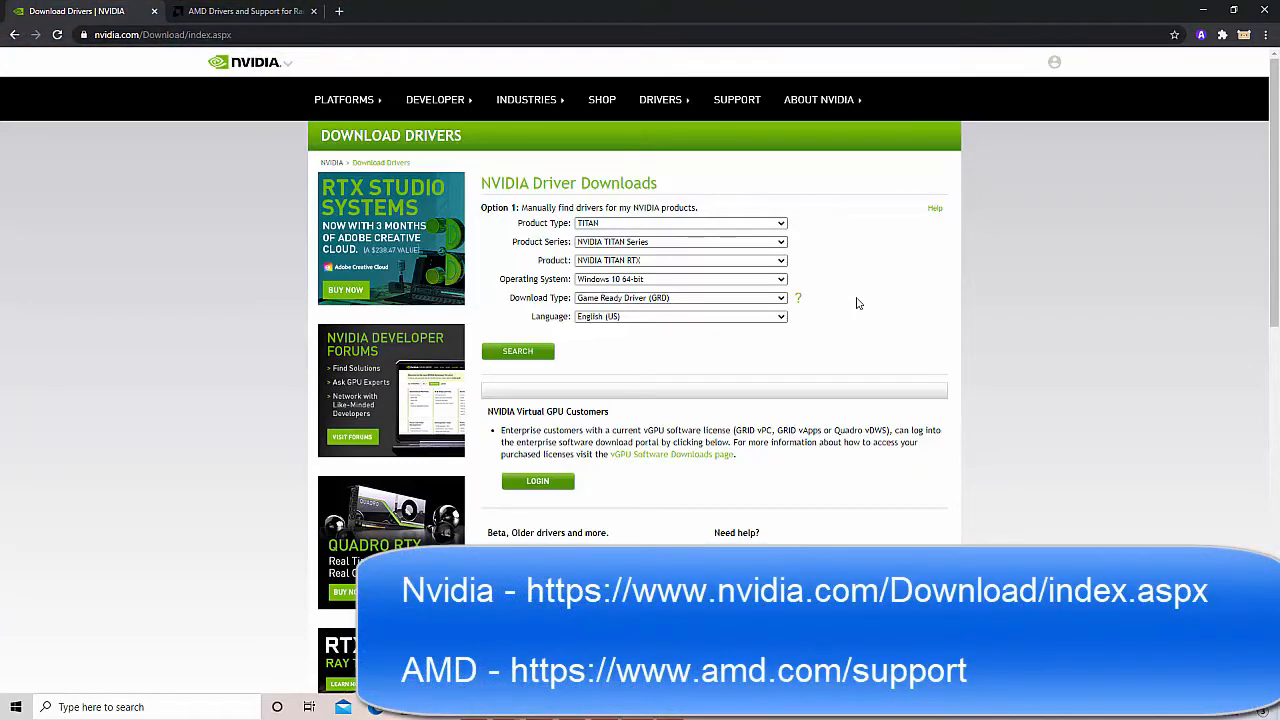
- Switch browser tabs to show the NVIDIA driver downloads page alongside AMD support
{"action": "left_click", "coordinate": [244, 12]}
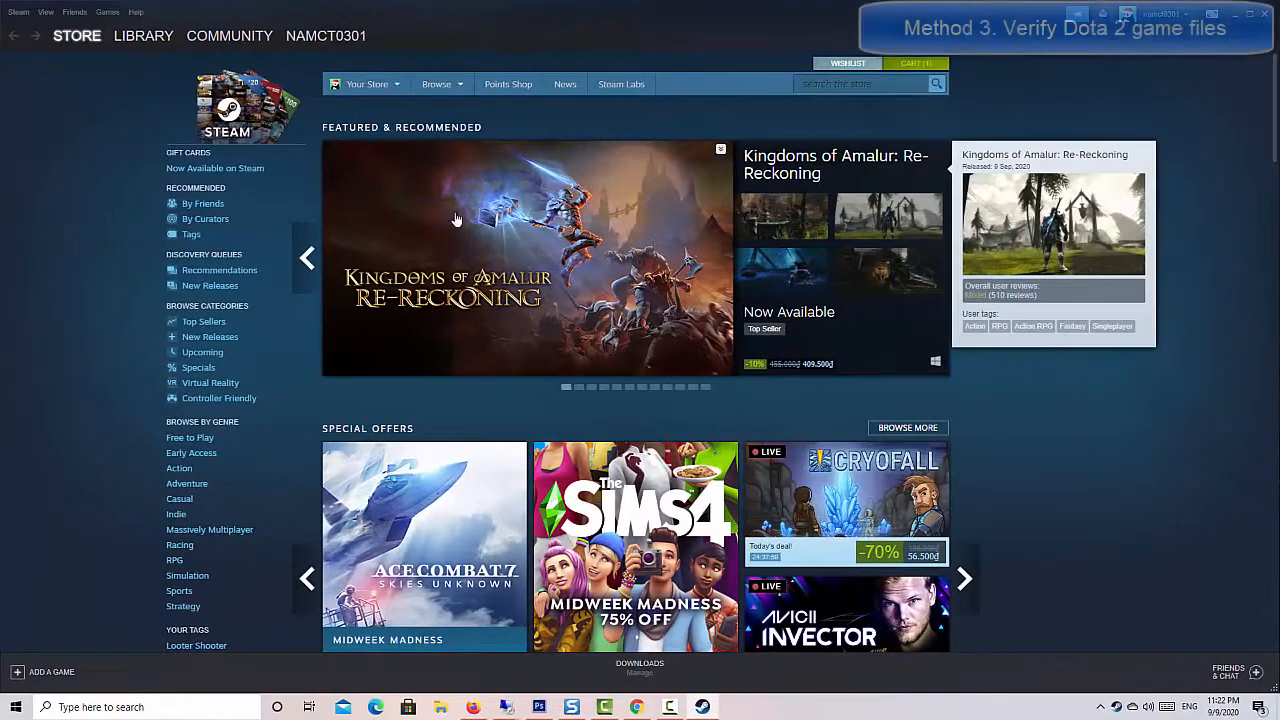
- Select Dota 2 in the Library and start 'Verify integrity of game files'
{"action": "left_click", "coordinate": [144, 36]}
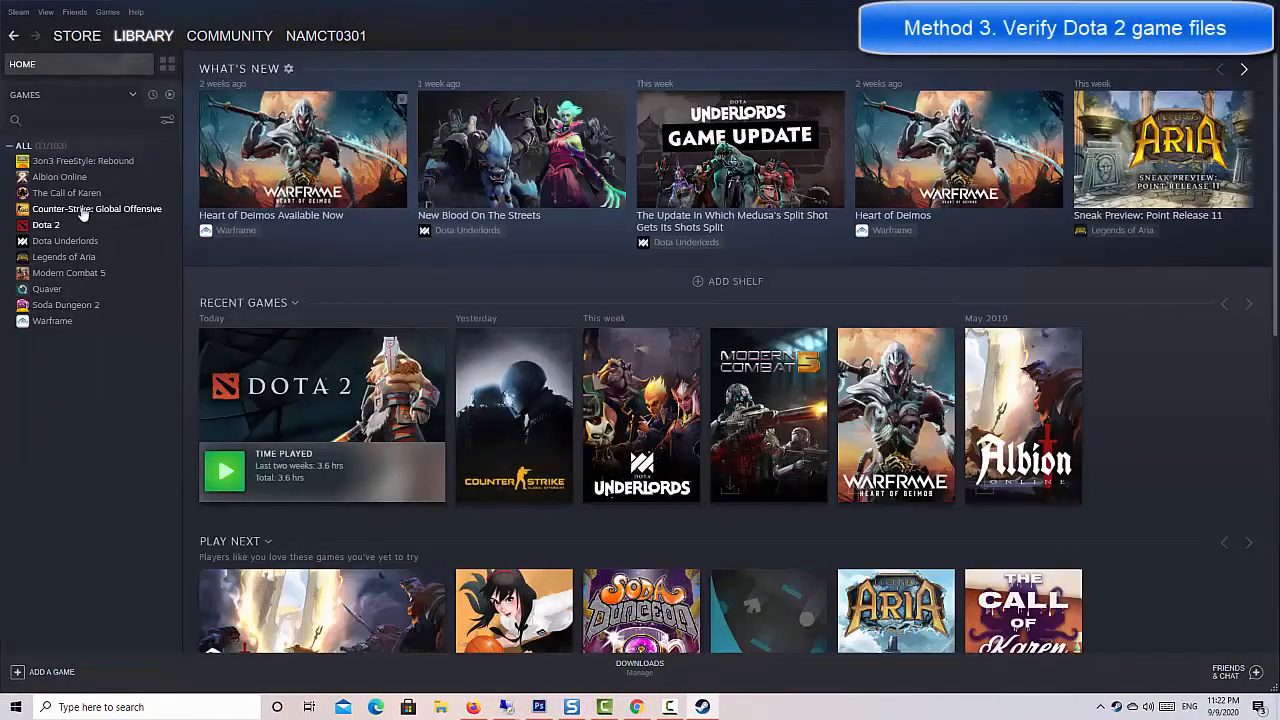
{"action": "left_click", "coordinate": [46, 224]}
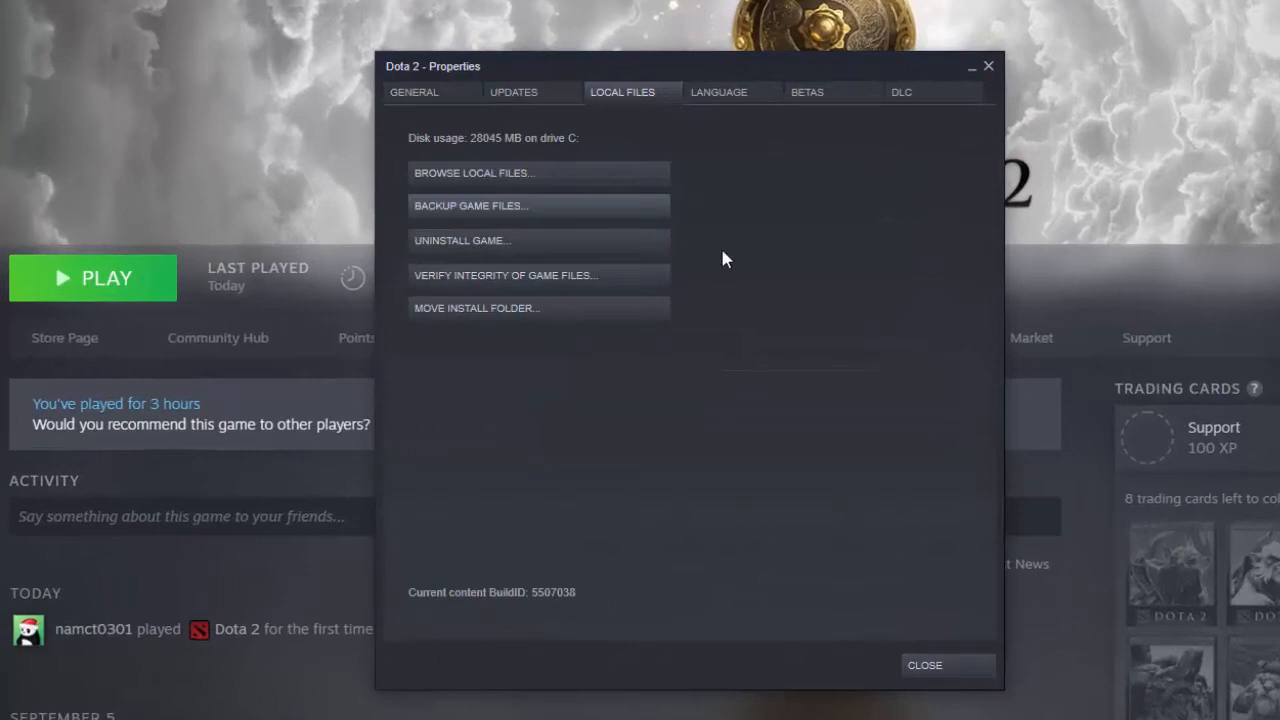
{"action": "left_click", "coordinate": [504, 276]}
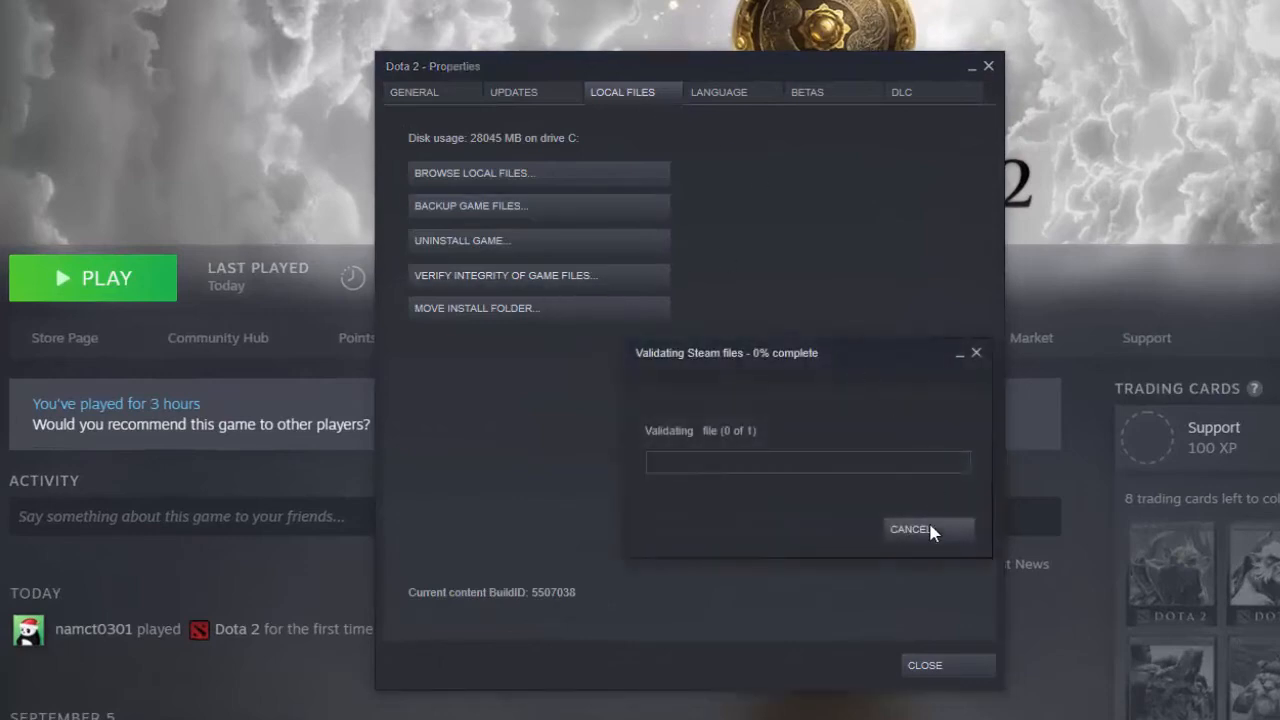